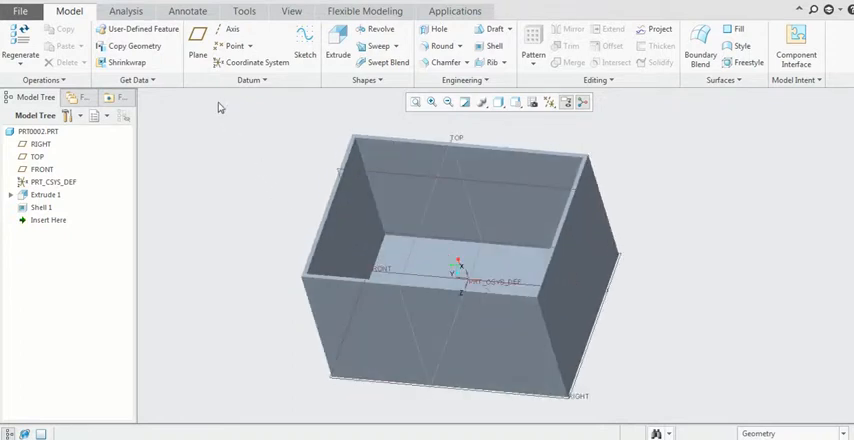
- Create datum plane DTM1 offset from a reference surface partway down the box walls
{"action": "left_click", "coordinate": [197, 37]}
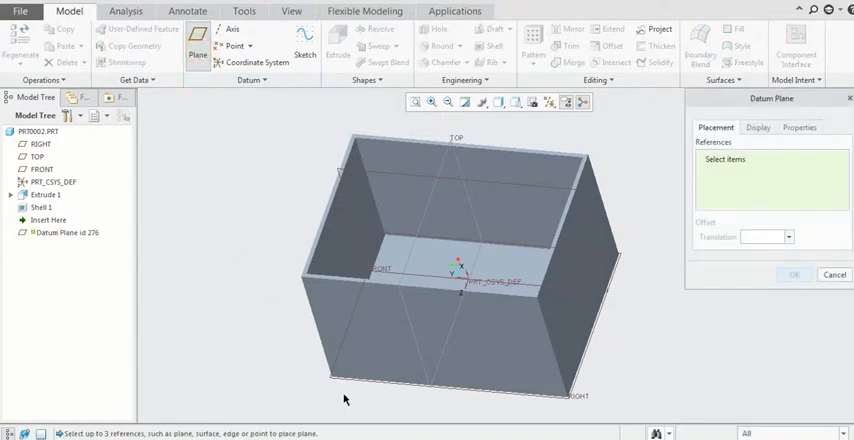
{"action": "left_click", "coordinate": [40, 144]}
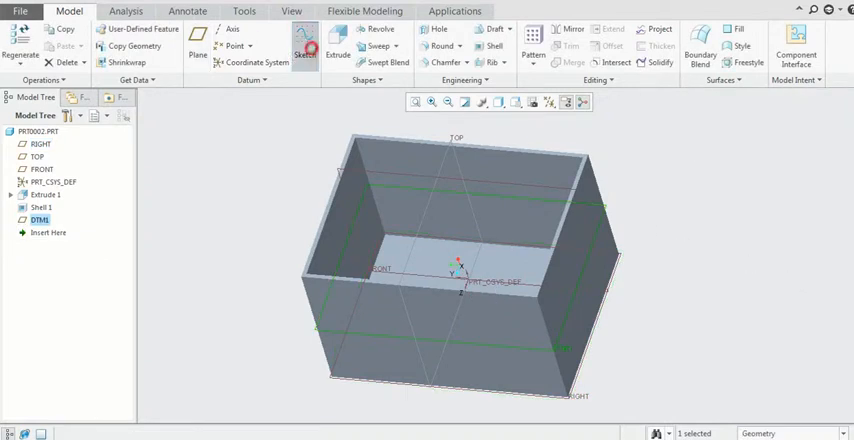
- Begin Sketch 1 on DTM1 and accept its sketching references
{"action": "left_click", "coordinate": [305, 40]}
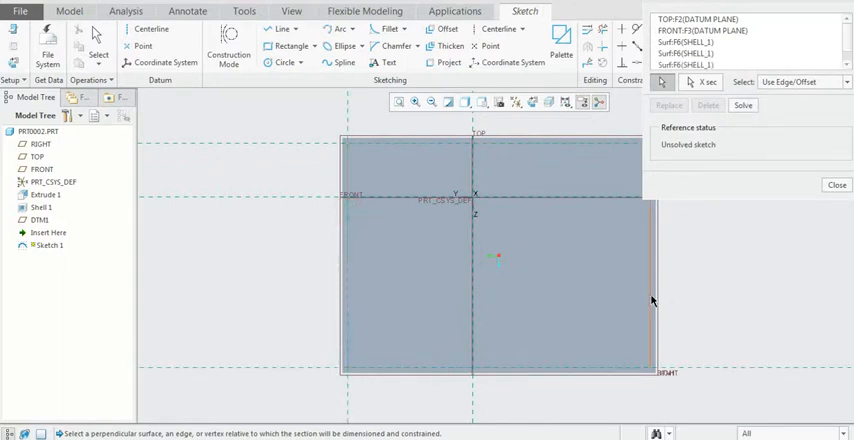
{"action": "left_click", "coordinate": [836, 185]}
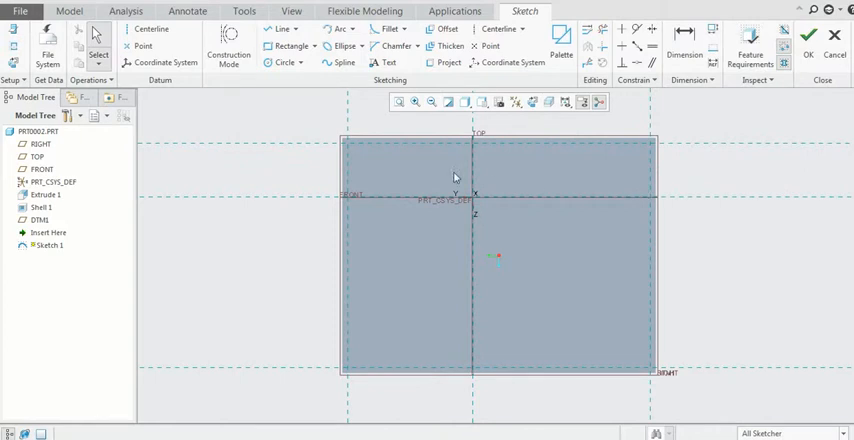
- Draw the vertical lines and the two circles of Sketch 1 inside the box
{"action": "left_click", "coordinate": [282, 28]}
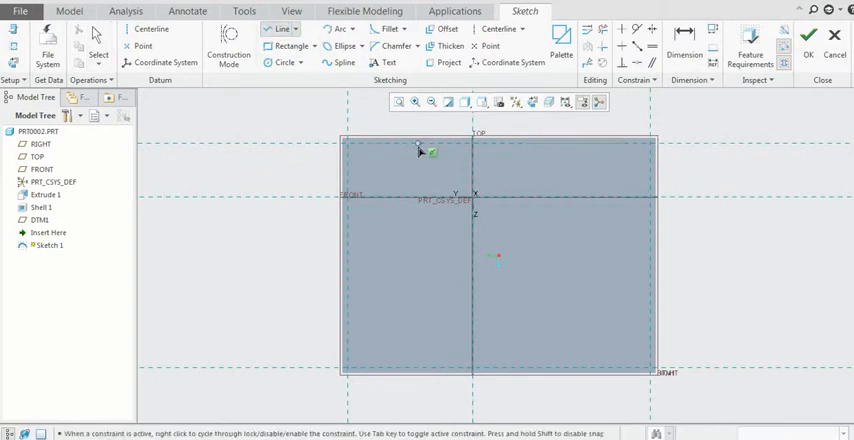
{"action": "left_click_drag", "start_coordinate": [418, 150], "coordinate": [412, 367]}
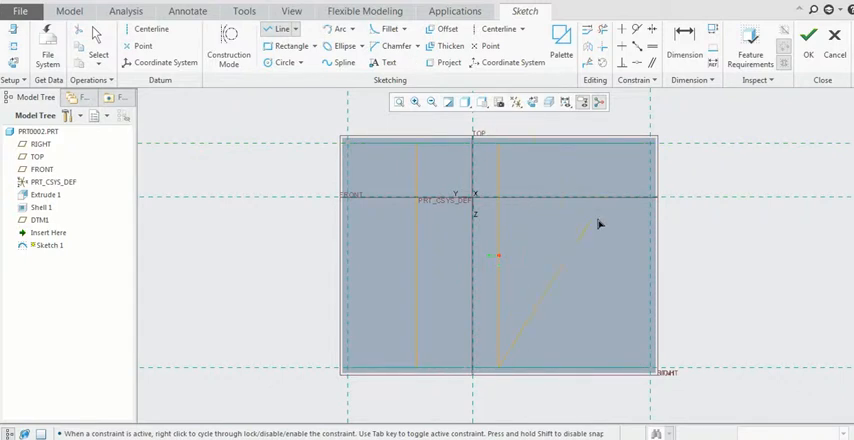
{"action": "left_click", "coordinate": [285, 62]}
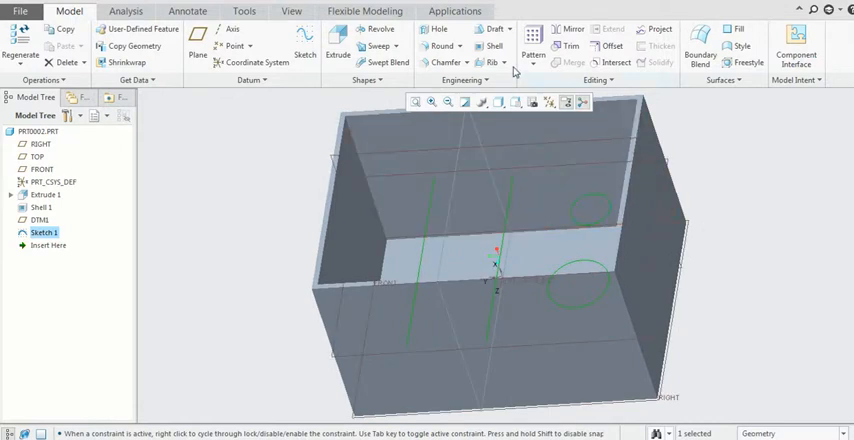
- Build a 15-thick trajectory rib from Sketch 1 and show the appearance tools
{"action": "left_click", "coordinate": [505, 62]}
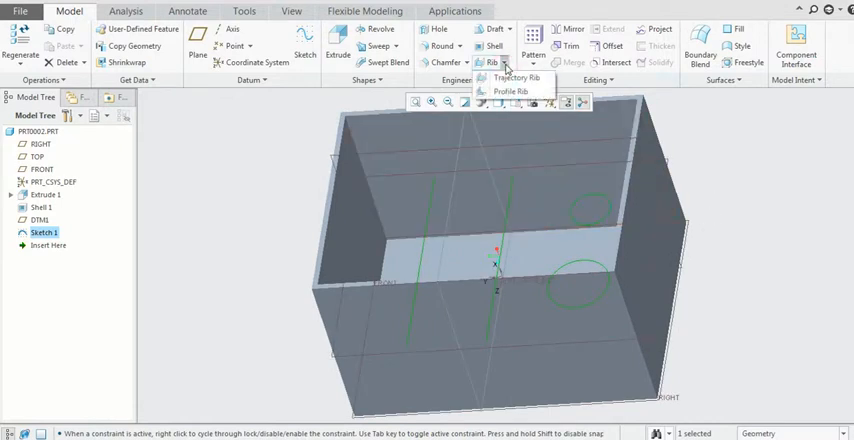
{"action": "left_click", "coordinate": [516, 78]}
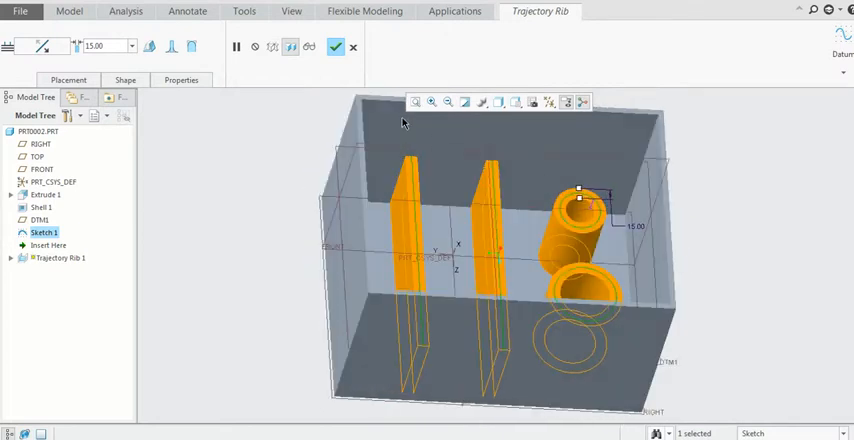
{"action": "left_click", "coordinate": [335, 47]}
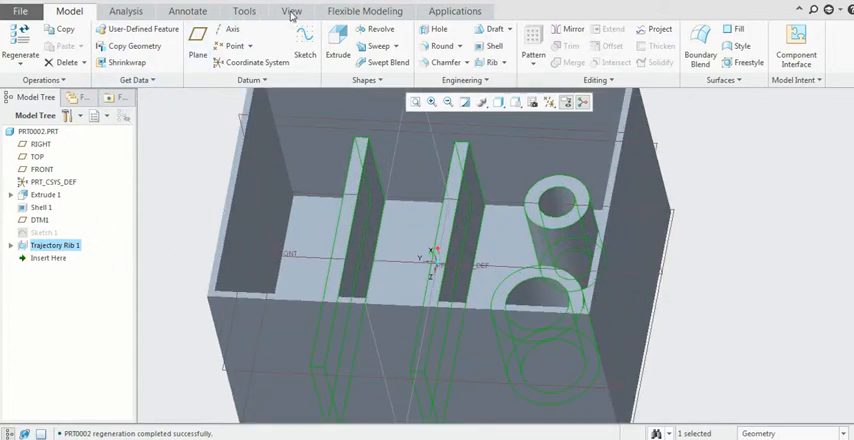
{"action": "left_click", "coordinate": [128, 60]}
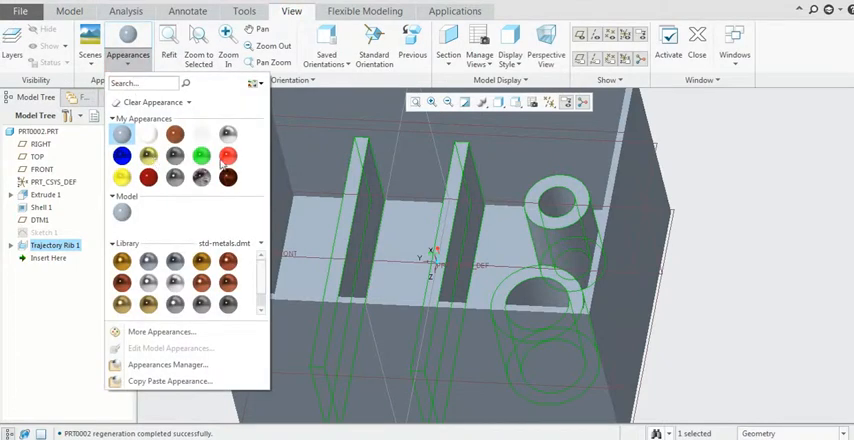
{"action": "mouse_move", "coordinate": [227, 155]}
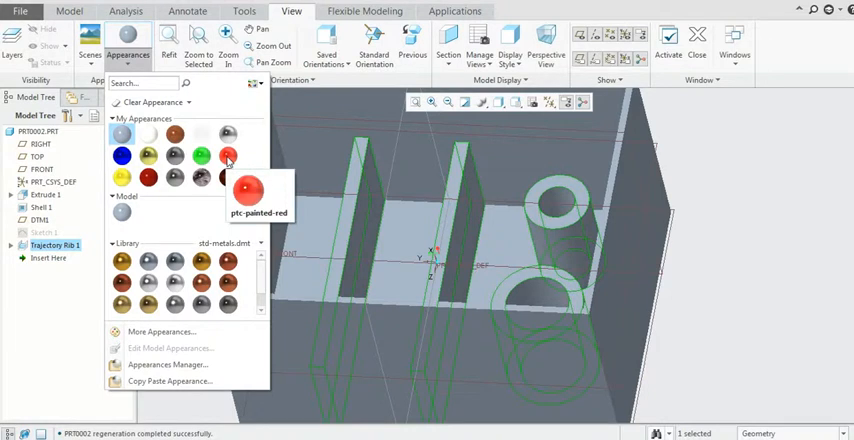